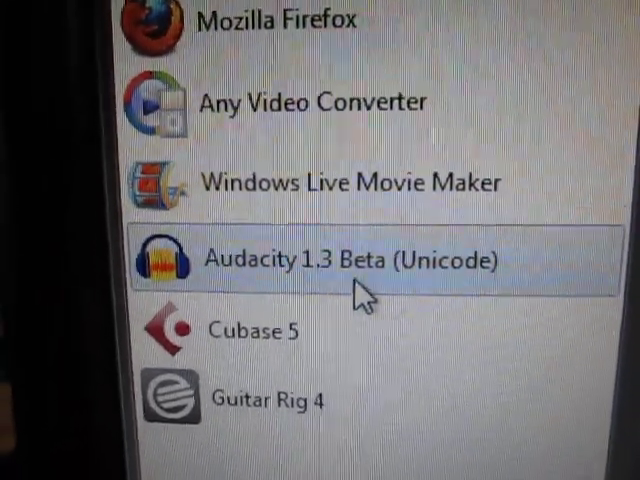
Launch Audacity 1.3 Beta (Unicode) from the Windows Start menu.
click(356, 258)
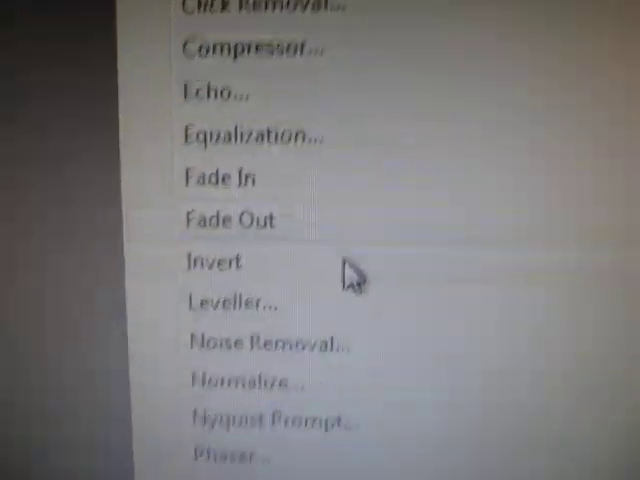
Scroll the Effect menu to review VST plugins such as Guitar Rig, Freeverb3 and Vocal Remover.
scroll(down, 3)
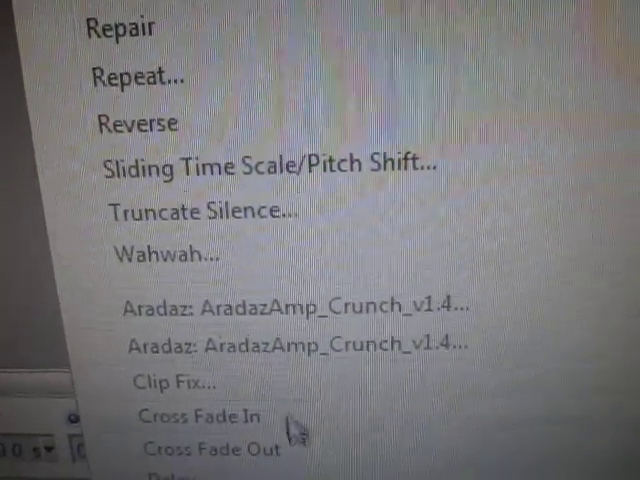
scroll(down, 3)
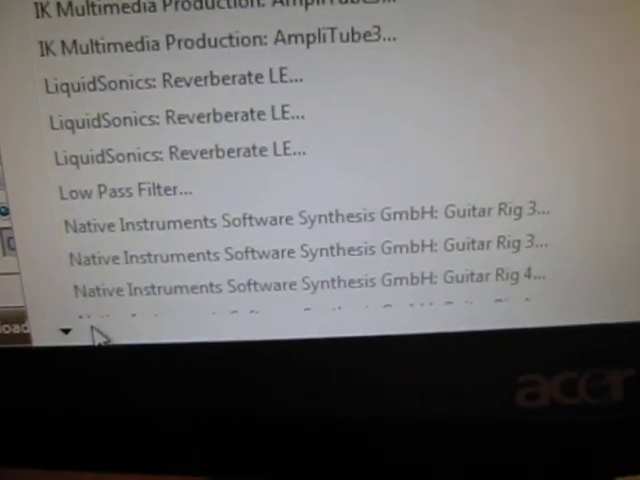
scroll(down, 3)
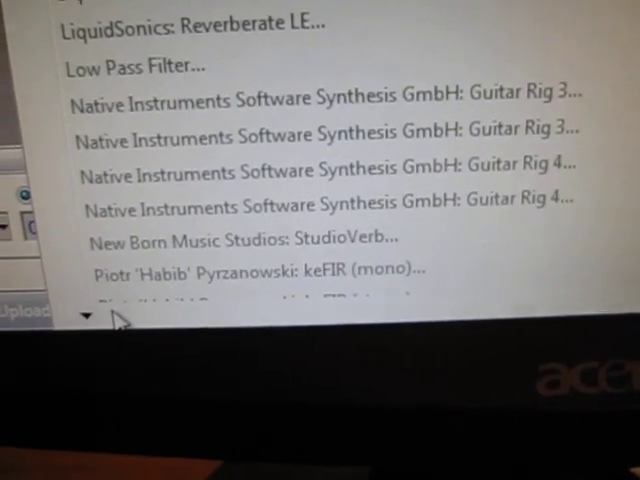
scroll(down, 3)
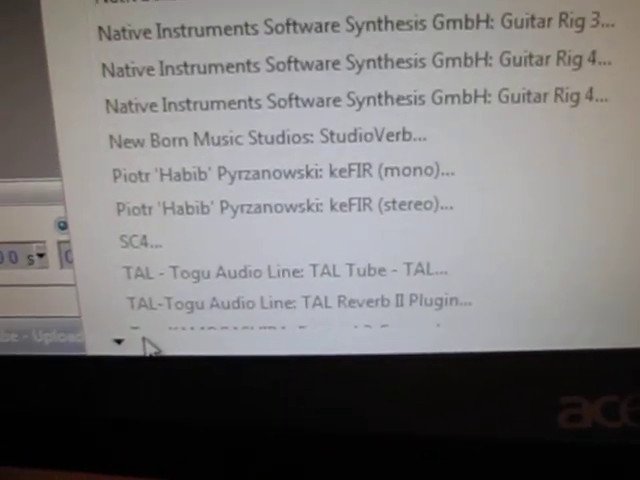
scroll(up, 3)
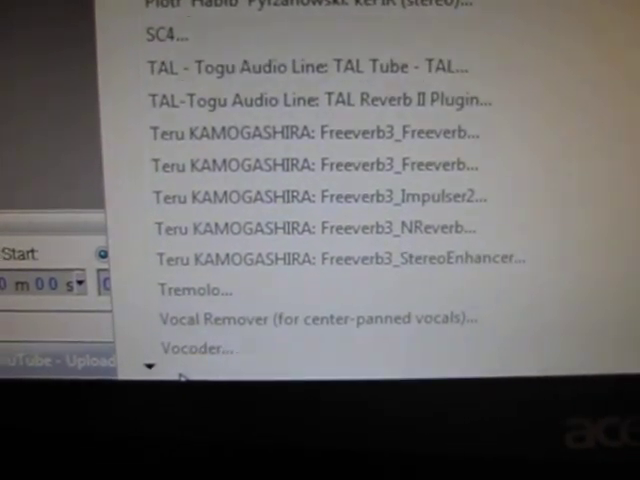
scroll(down, 3)
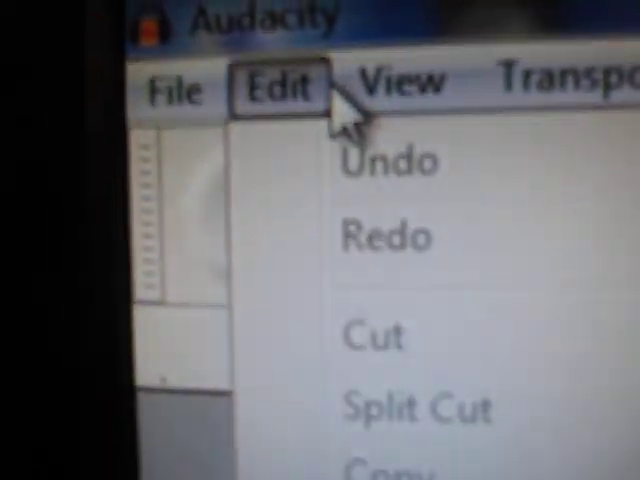
Show the Edit menu's lower entries to reach Preferences.
click(398, 82)
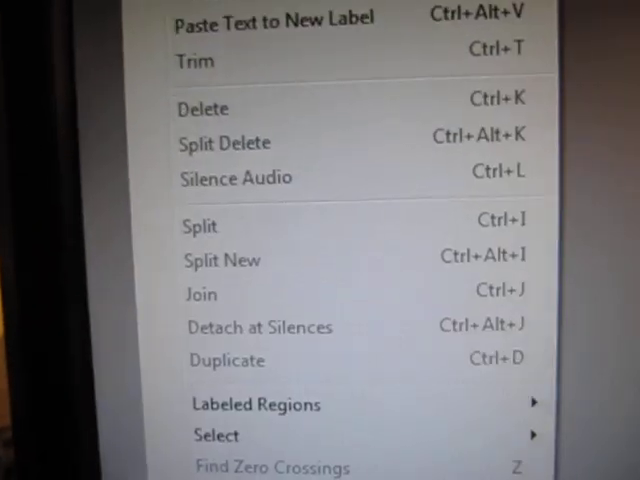
scroll(down, 3)
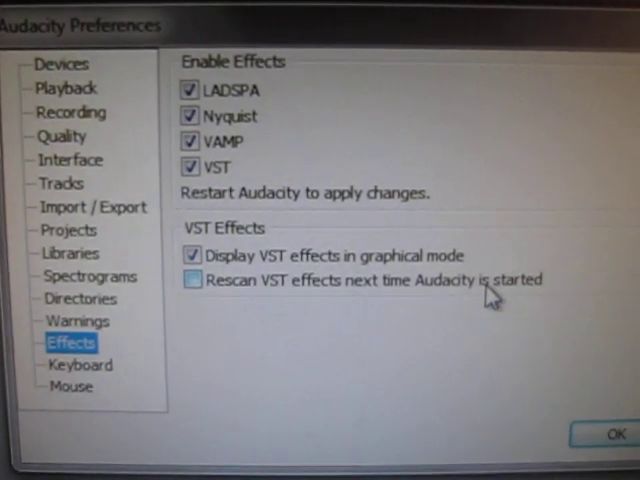
mouse_move(250, 304)
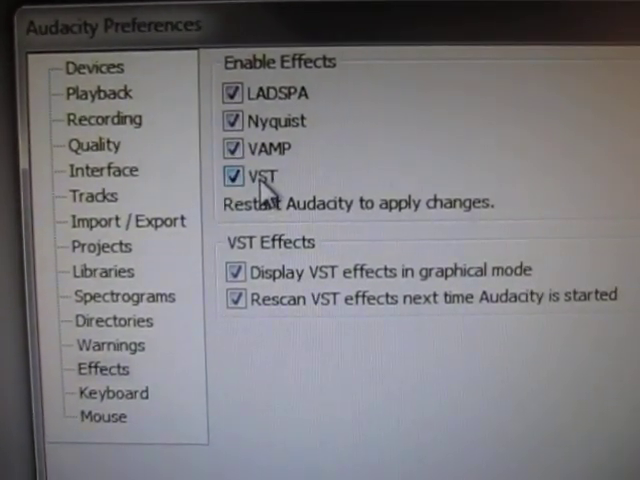
Toggle 'Rescan VST effects next time Audacity is started' off and back on in Effects preferences.
click(236, 298)
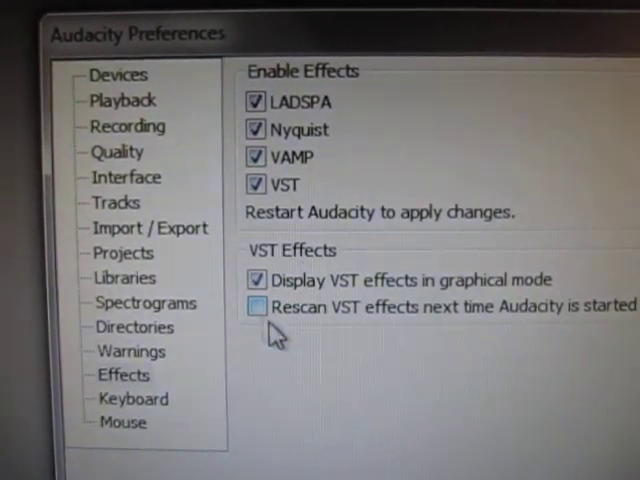
click(256, 308)
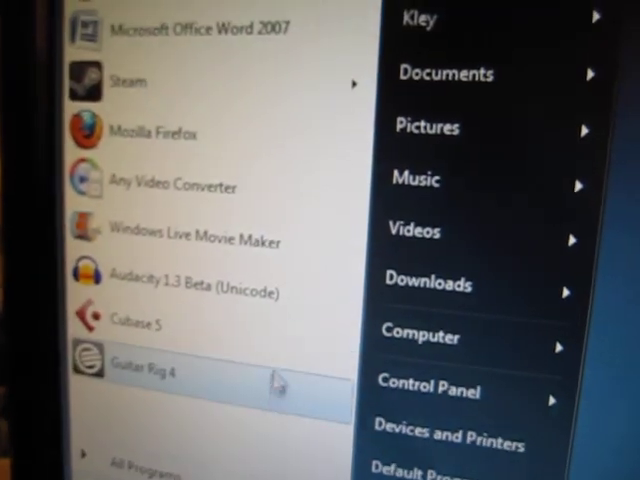
Browse to the C: drive's top-level folders from the Start menu's Computer entry.
click(148, 378)
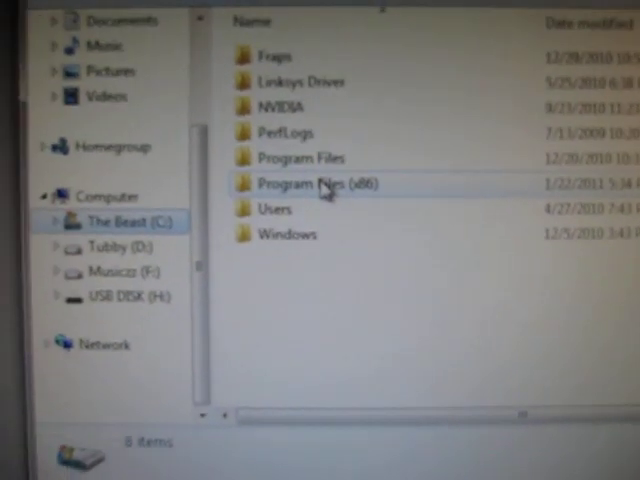
mouse_move(316, 152)
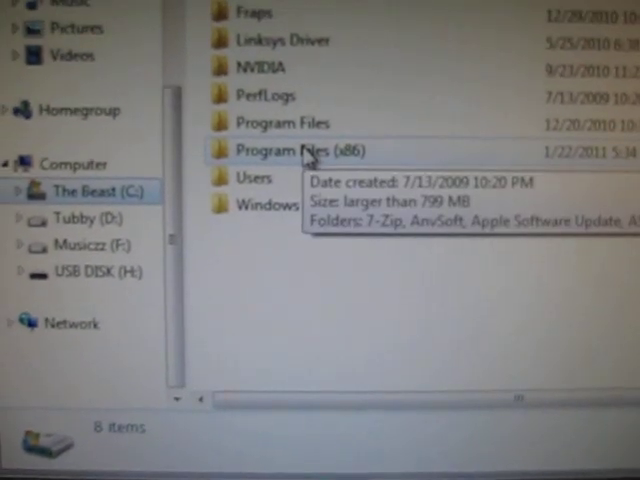
Browse Program Files (x86) into Audacity's Plug-Ins folder and scroll through the Guitar Rig DLLs and .ny effects.
double_click(284, 152)
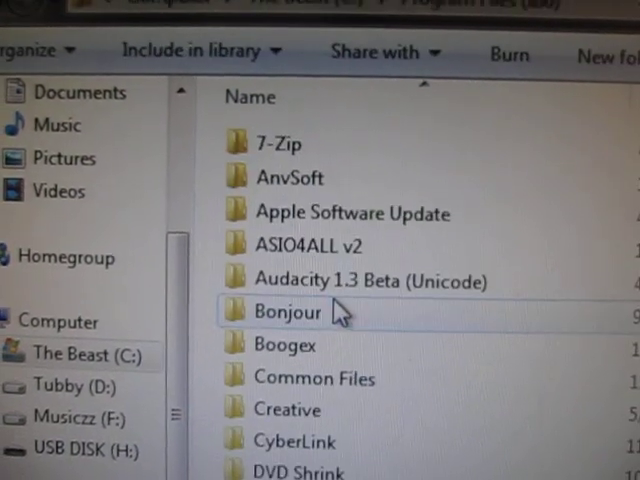
mouse_move(350, 258)
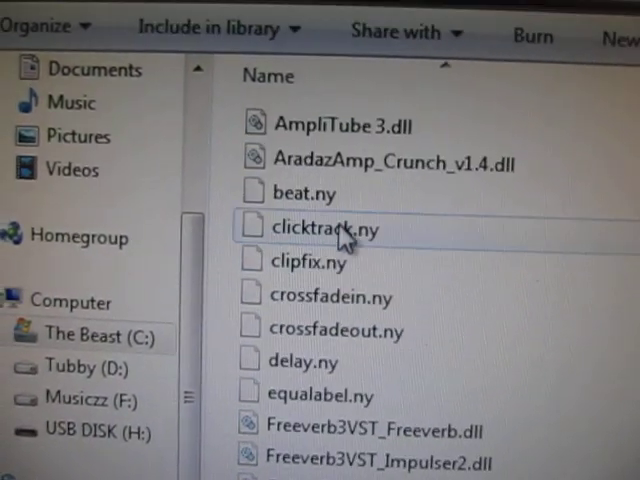
scroll(down, 3)
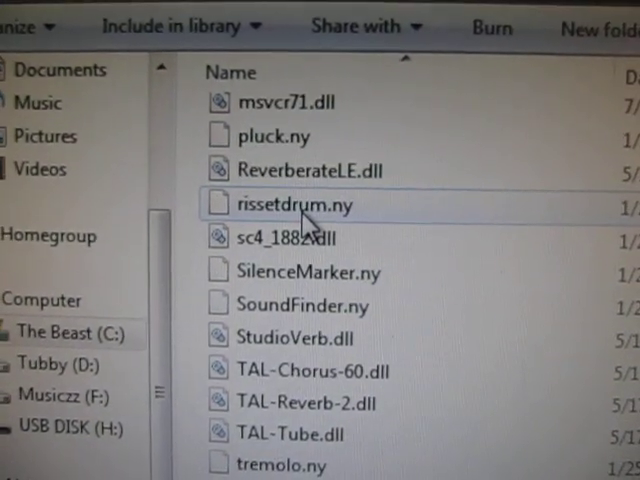
scroll(up, 3)
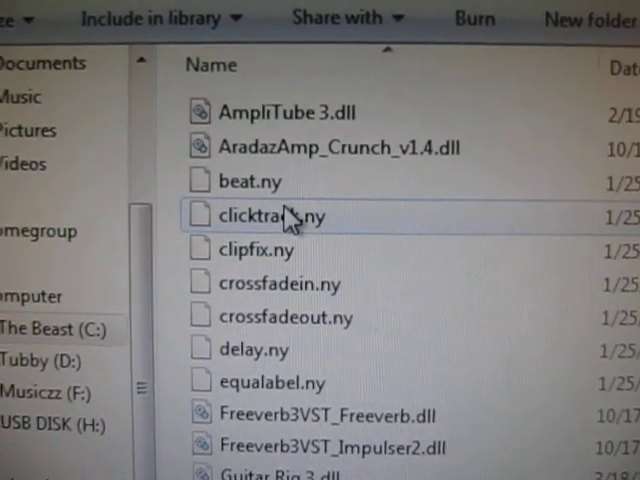
scroll(down, 3)
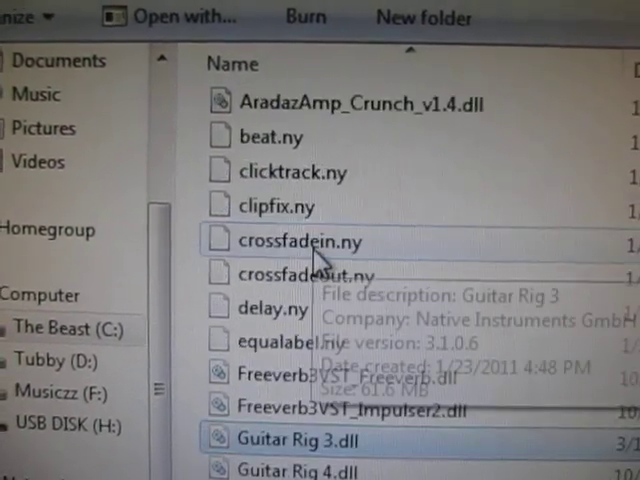
scroll(down, 3)
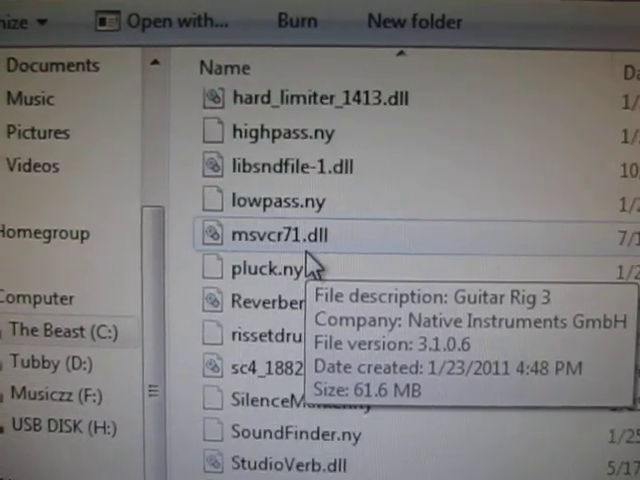
scroll(down, 3)
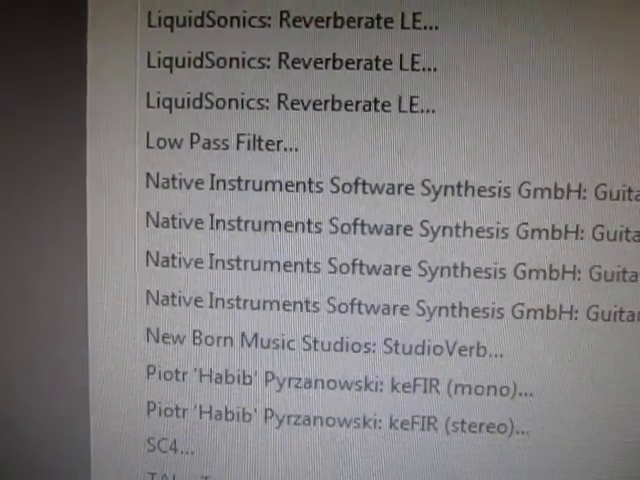
Scroll the Effect menu to the Guitar Rig, keFIR, TAL and Freeverb3 VST entries.
scroll(down, 3)
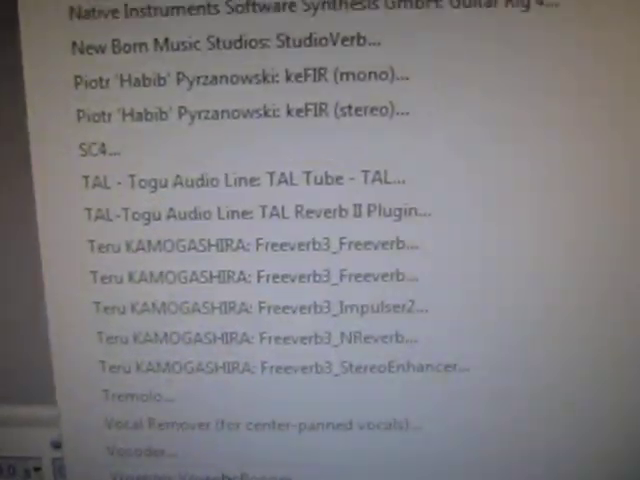